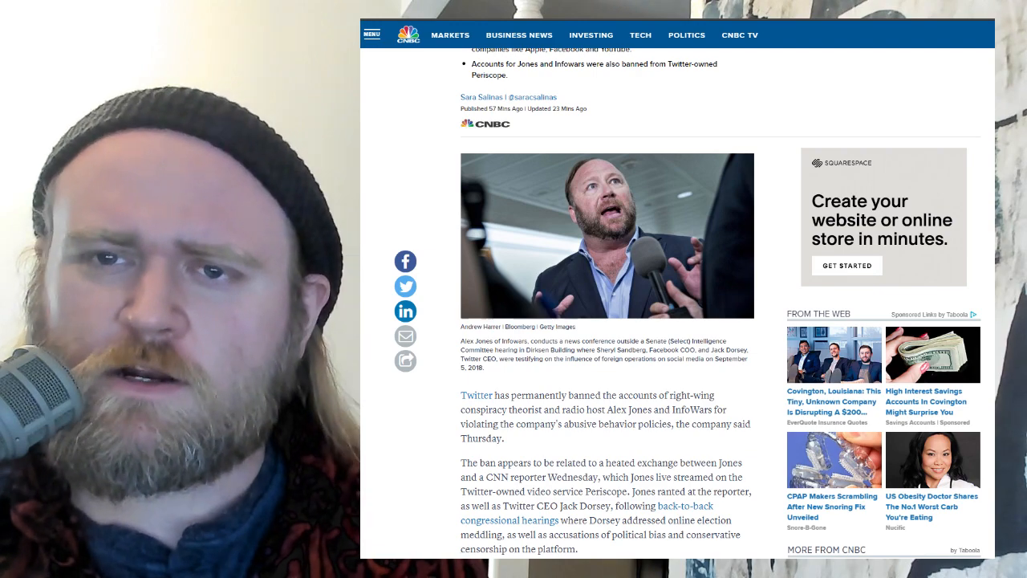
pyautogui.scroll(-3)
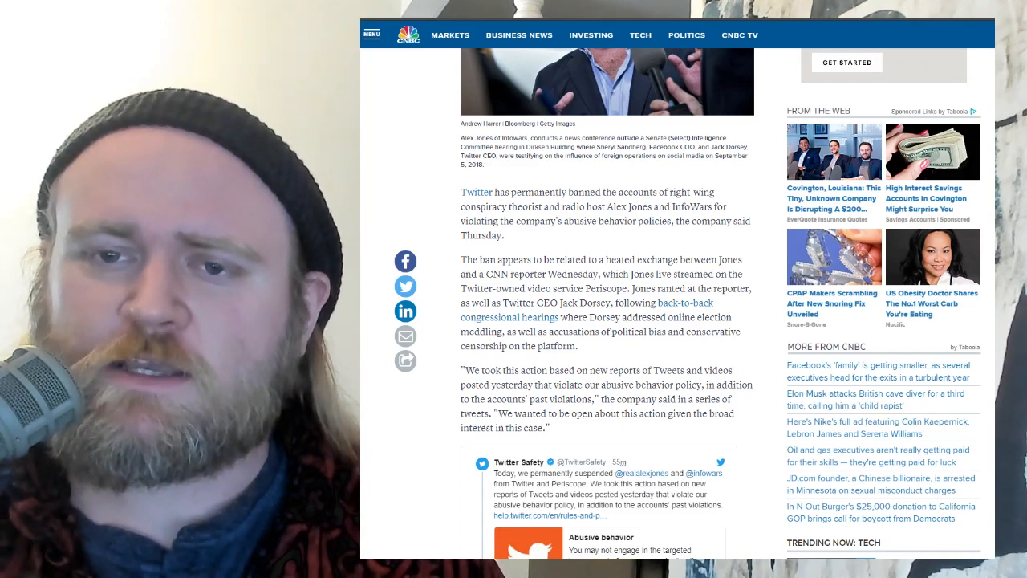
pyautogui.scroll(-3)
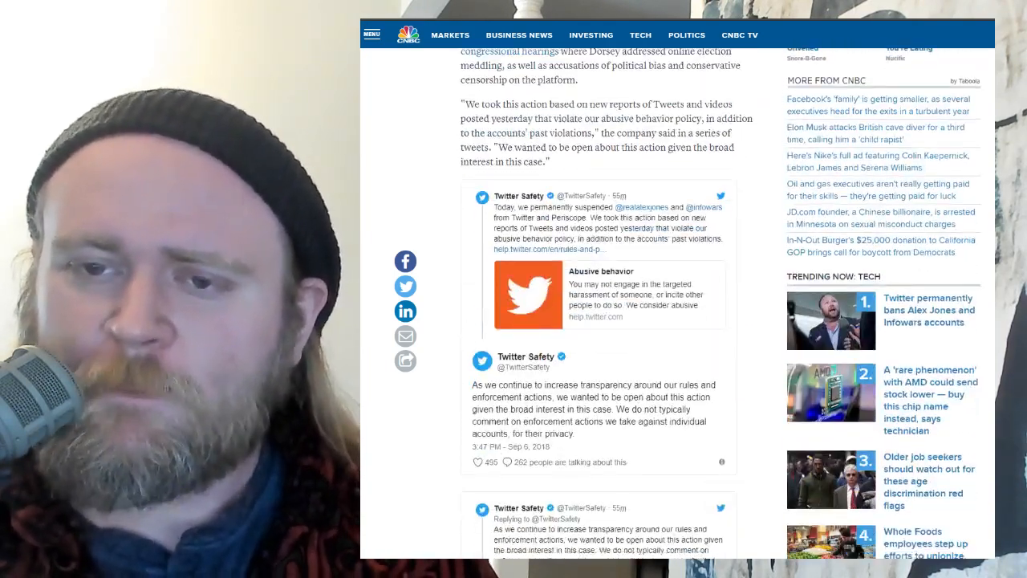
pyautogui.scroll(-3)
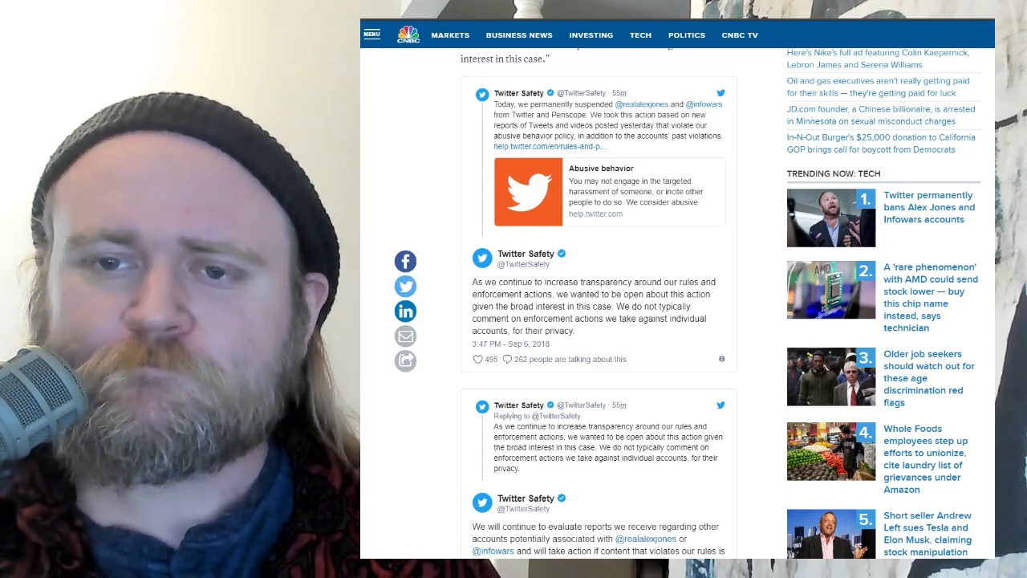
pyautogui.scroll(-3)
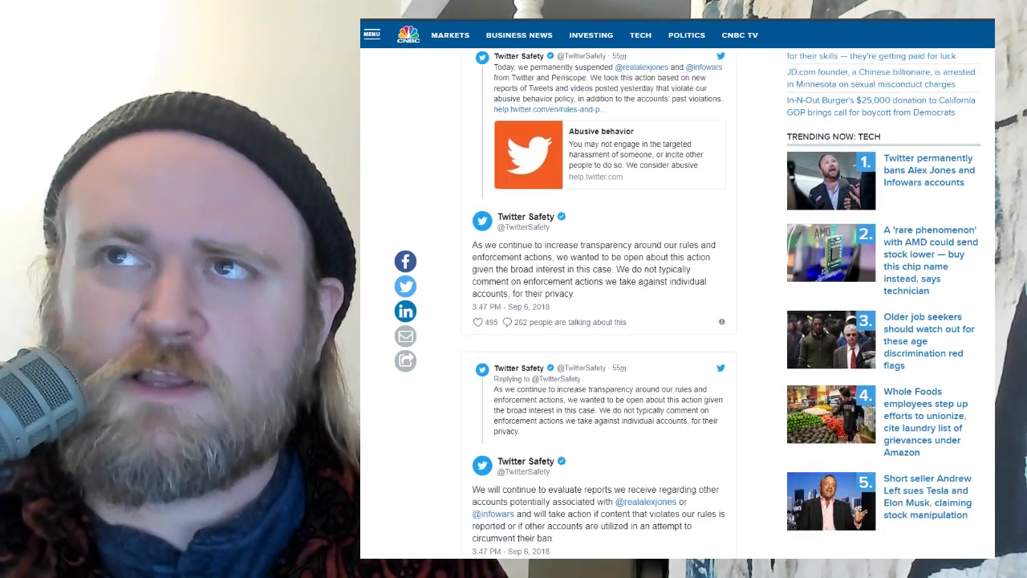